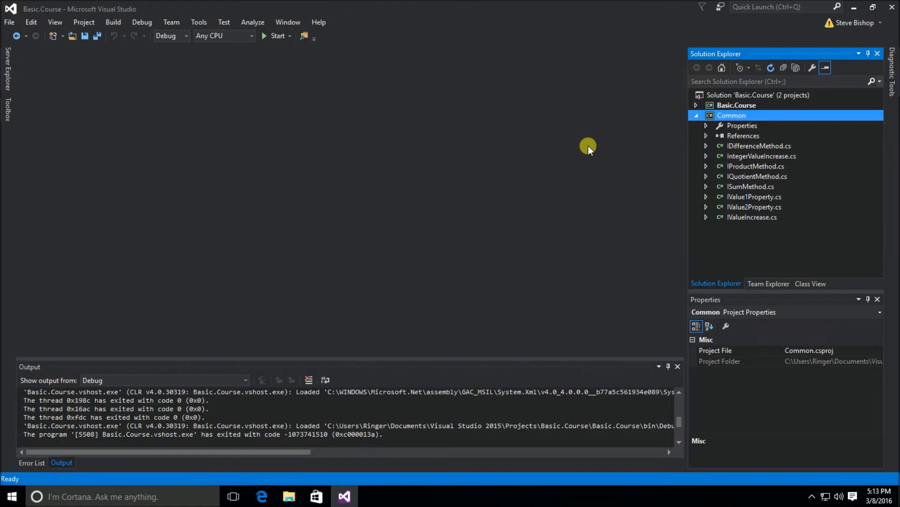
{"action": "mouse_move", "coordinate": [580, 147]}
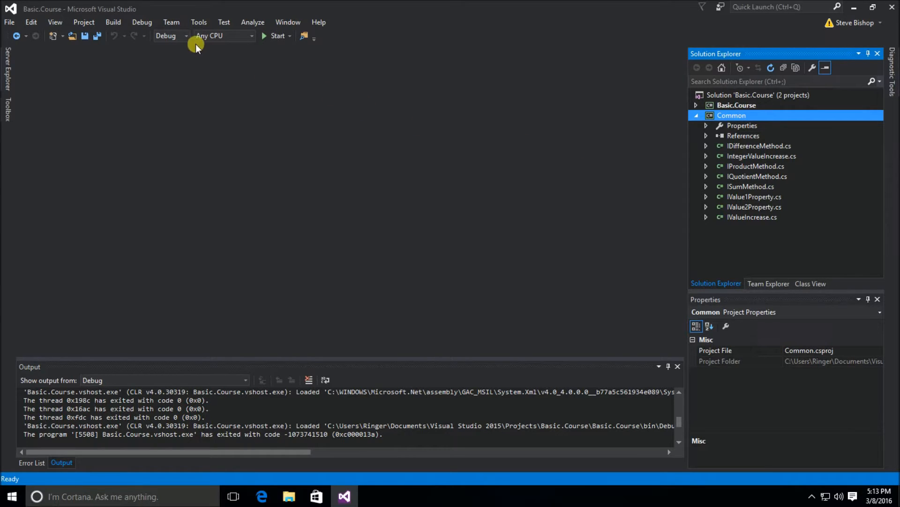
Step: Show the NuGet Package Manager options under the Tools menu
{"action": "left_click", "coordinate": [199, 22]}
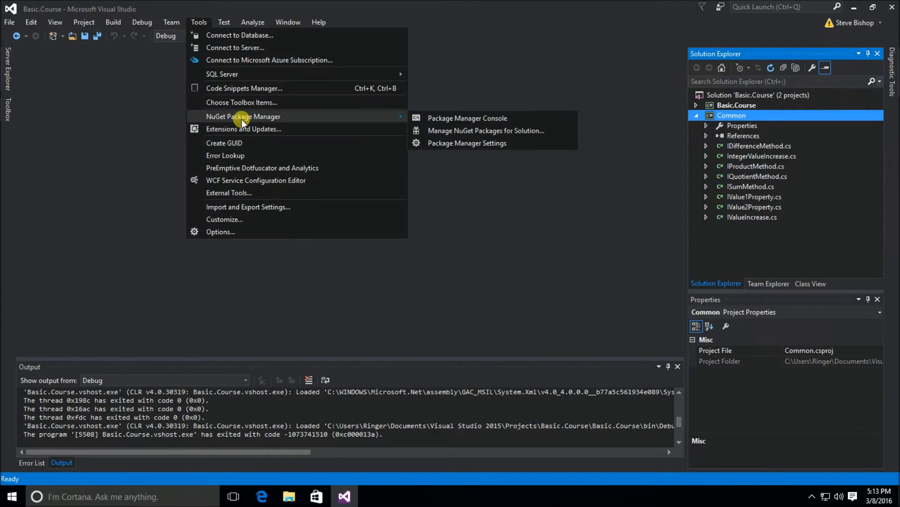
{"action": "mouse_move", "coordinate": [467, 143]}
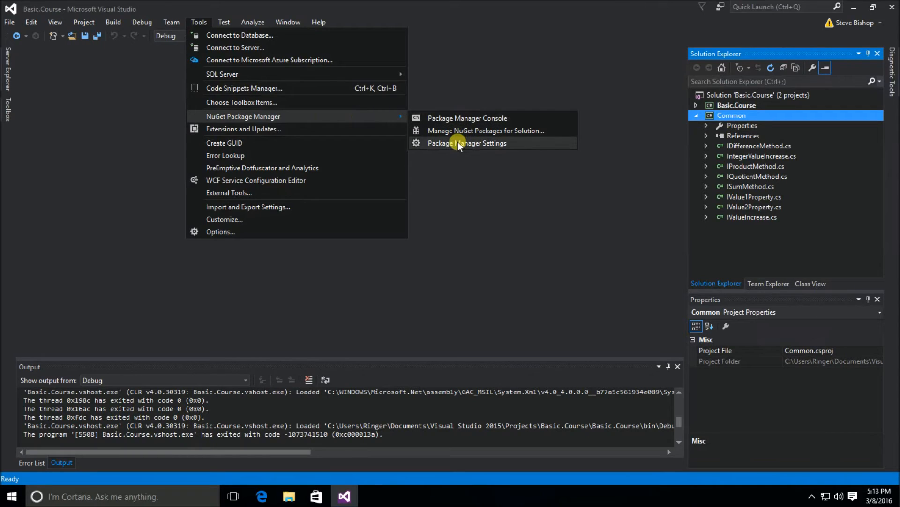
{"action": "mouse_move", "coordinate": [465, 118]}
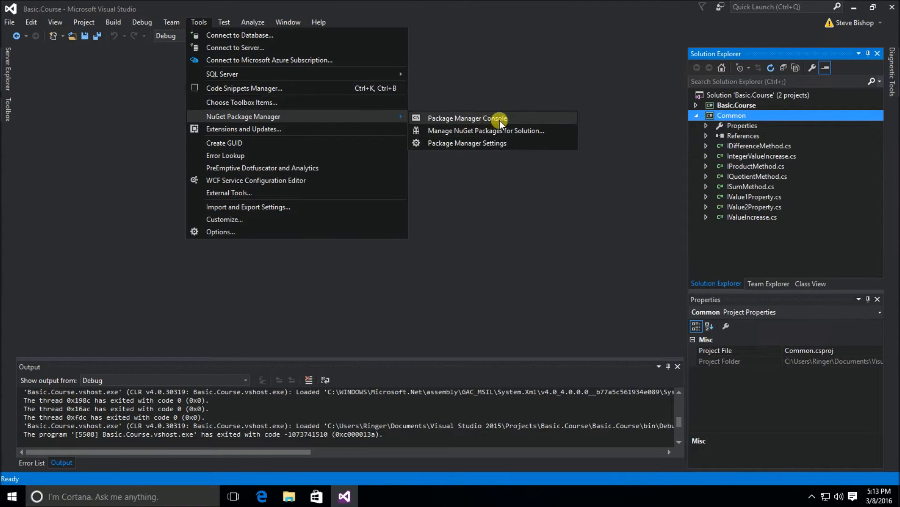
{"action": "mouse_move", "coordinate": [474, 131]}
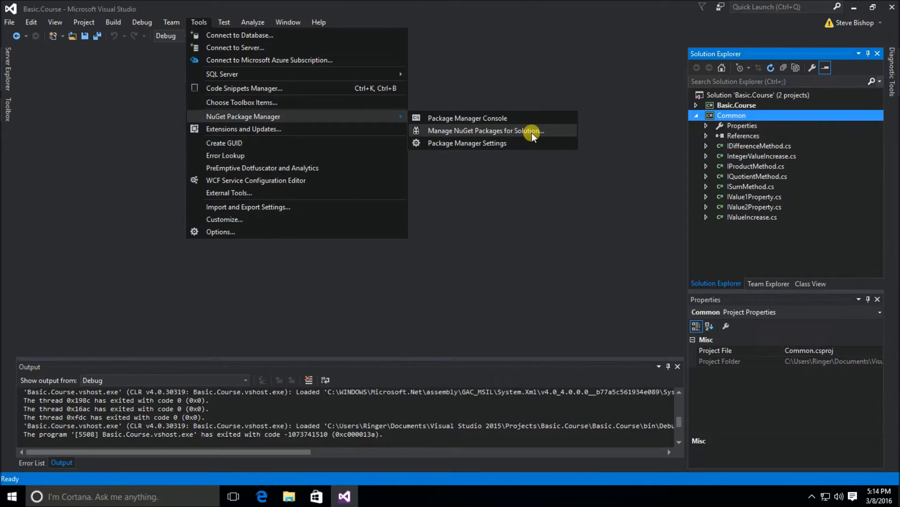
{"action": "mouse_move", "coordinate": [465, 143]}
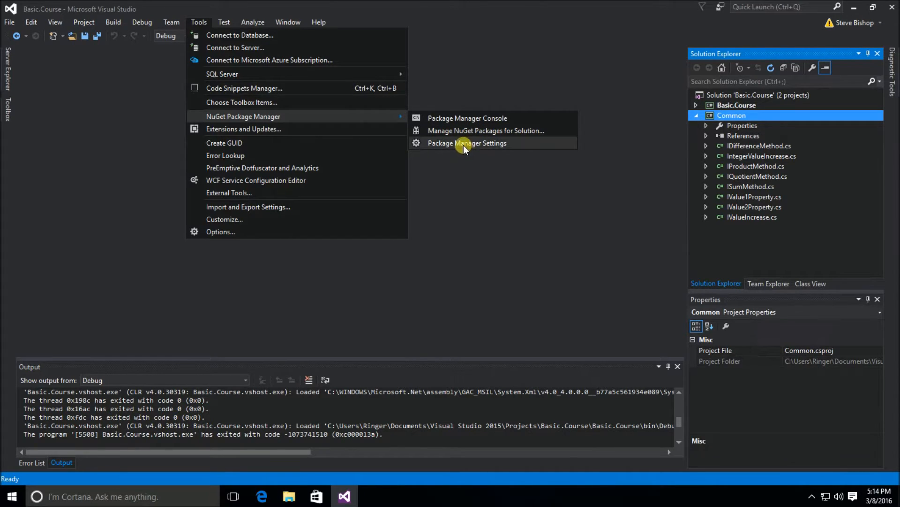
{"action": "mouse_move", "coordinate": [441, 132]}
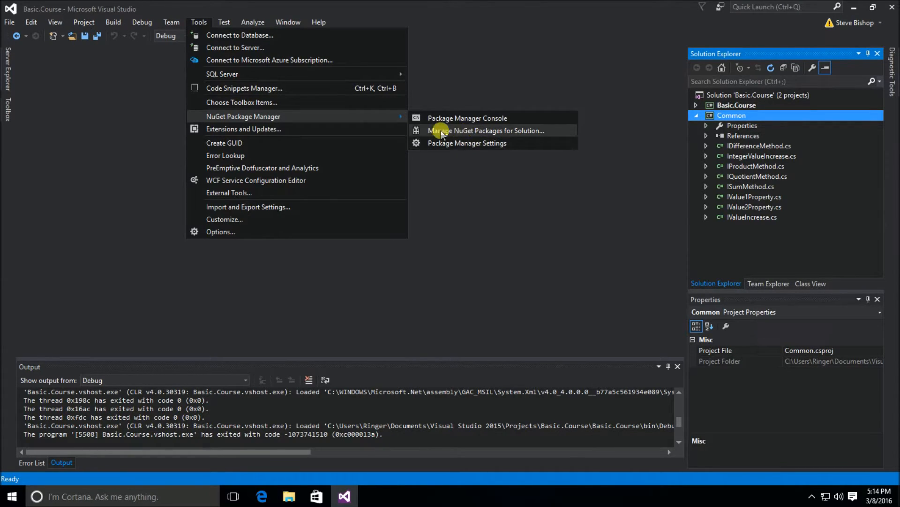
{"action": "mouse_move", "coordinate": [523, 137]}
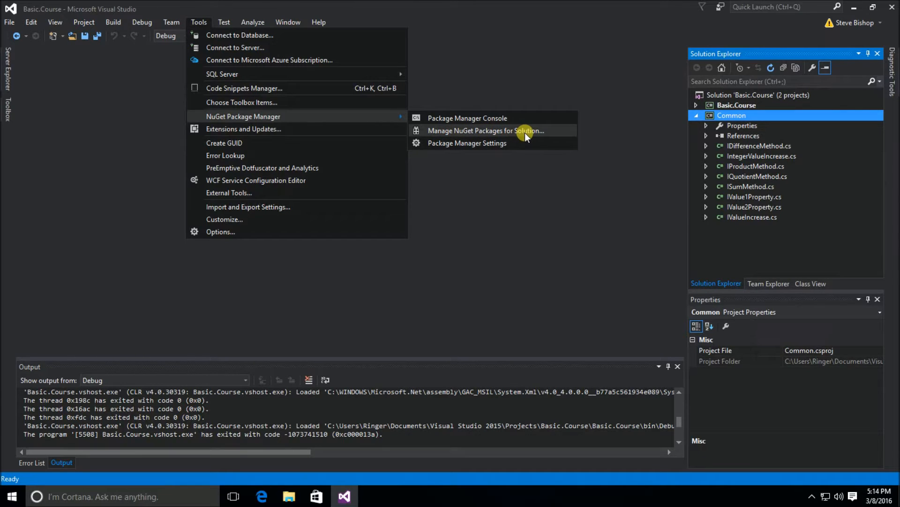
{"action": "mouse_move", "coordinate": [488, 133]}
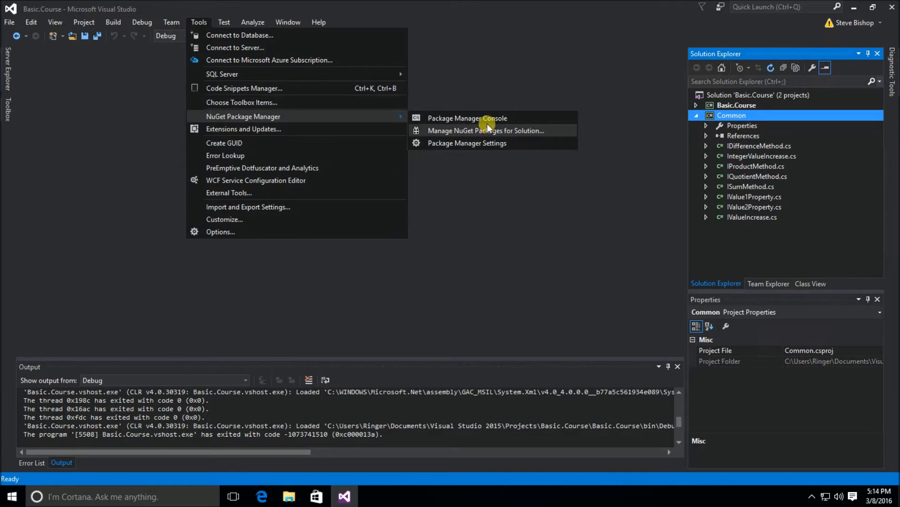
{"action": "mouse_move", "coordinate": [492, 133]}
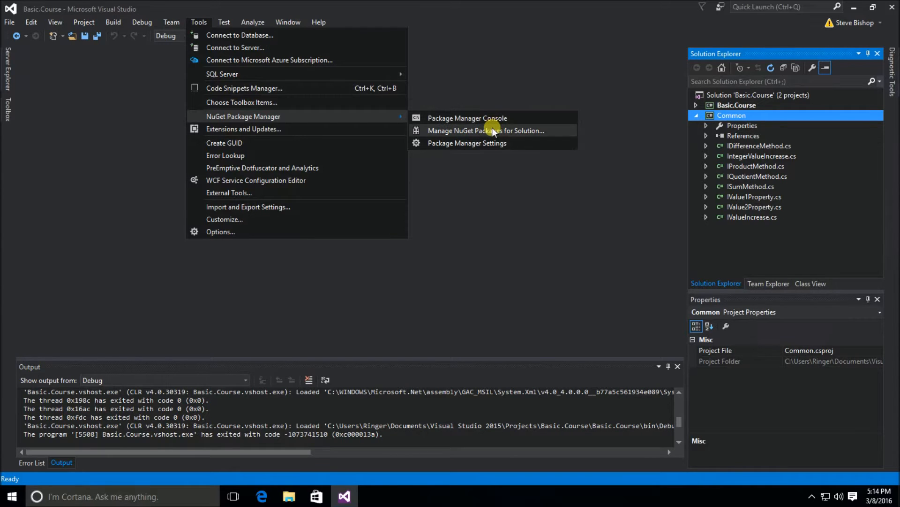
Step: Manage NuGet Packages for Solution and review the empty Browse, Installed and Updates lists
{"action": "left_click", "coordinate": [486, 130]}
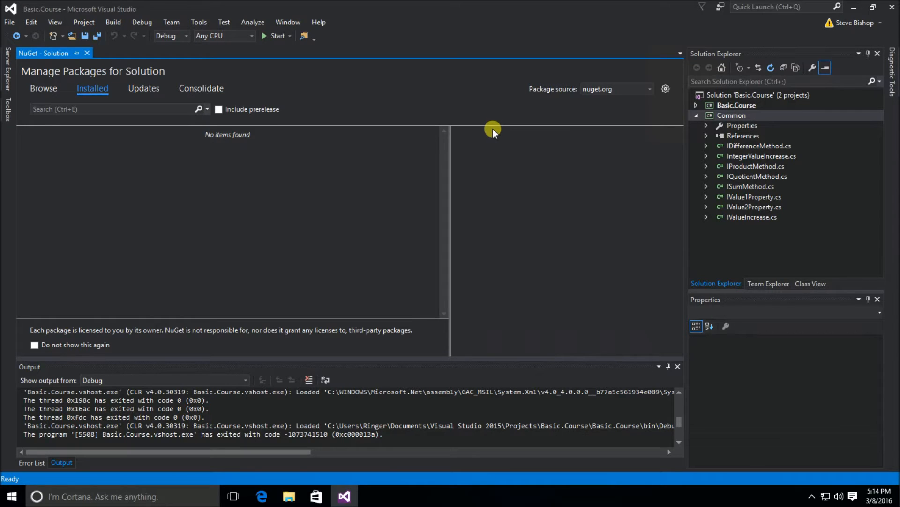
{"action": "mouse_move", "coordinate": [321, 100]}
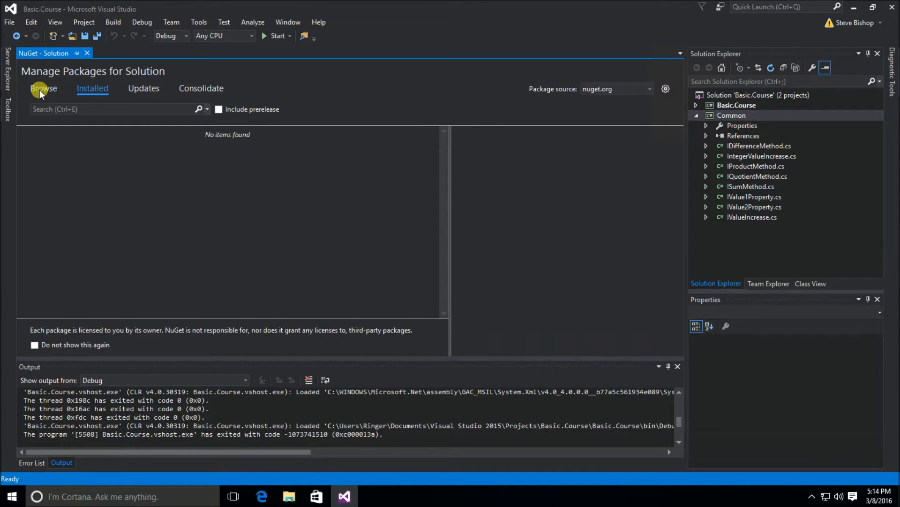
{"action": "left_click", "coordinate": [44, 88]}
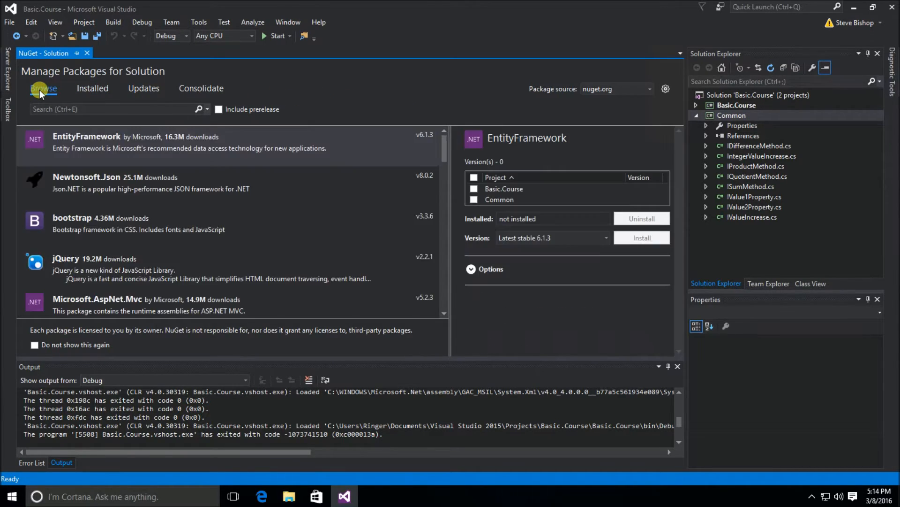
{"action": "left_click", "coordinate": [92, 88]}
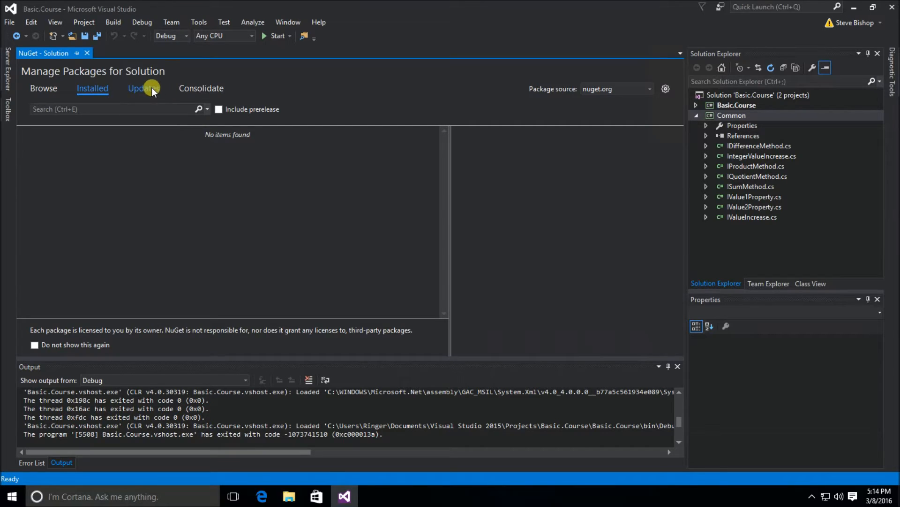
{"action": "left_click", "coordinate": [140, 88]}
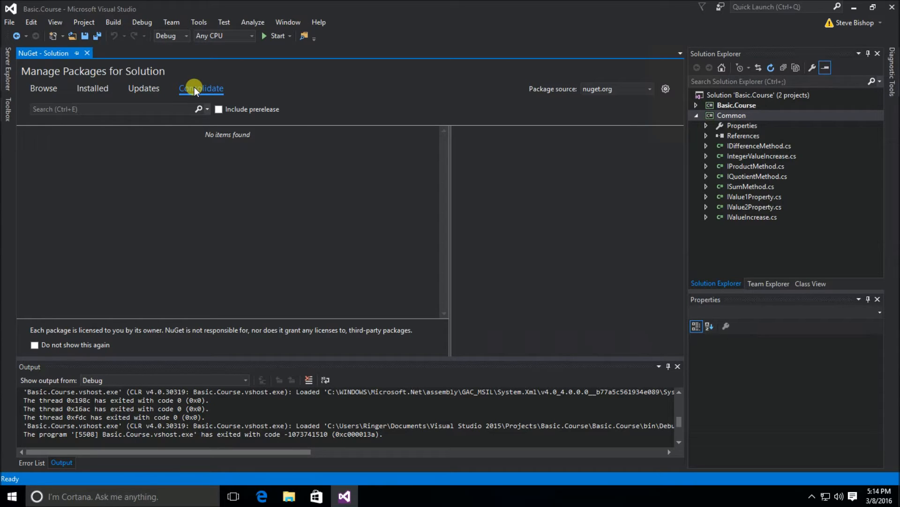
Step: Select EntityFramework 6.1.3 on Browse and tick only the Common project for installation
{"action": "left_click", "coordinate": [43, 88]}
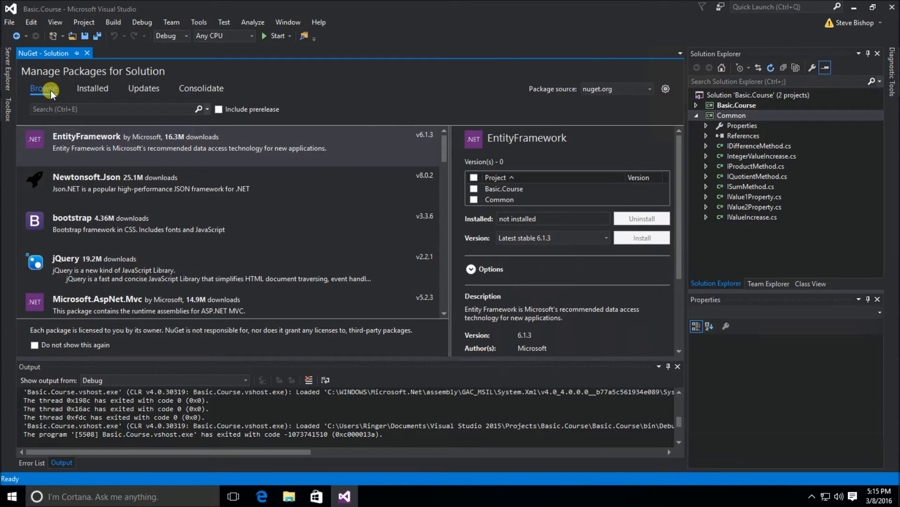
{"action": "mouse_move", "coordinate": [68, 143]}
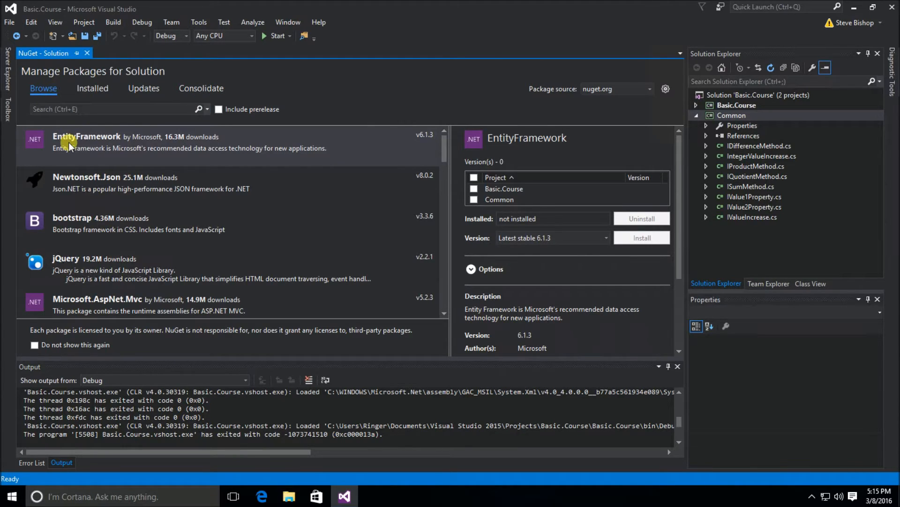
{"action": "mouse_move", "coordinate": [135, 151]}
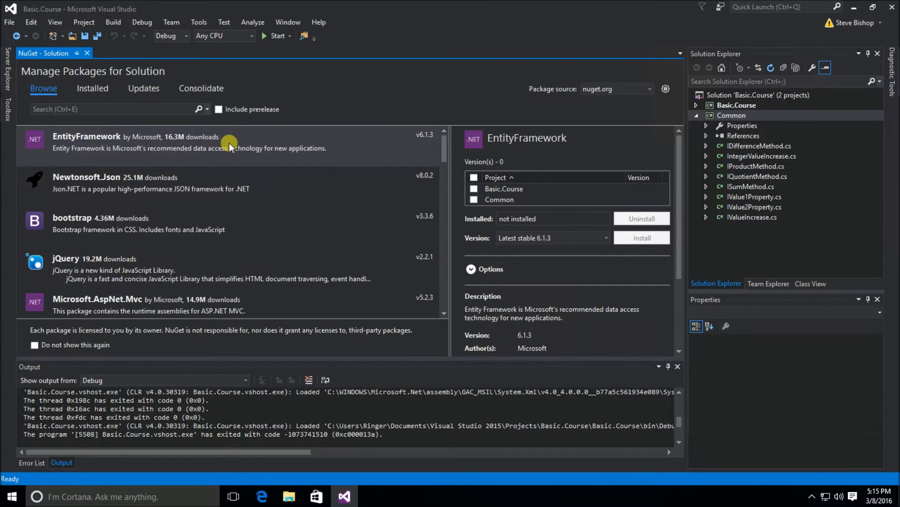
{"action": "mouse_move", "coordinate": [230, 151]}
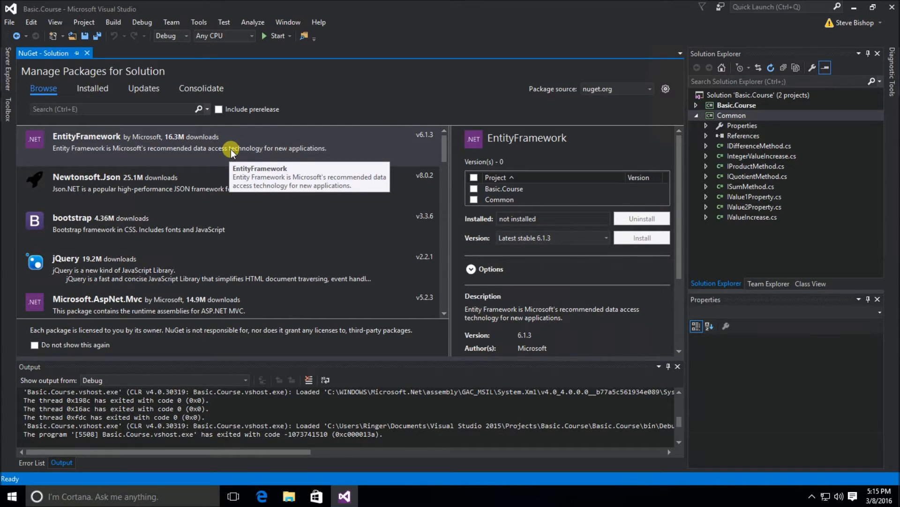
{"action": "left_click", "coordinate": [192, 143]}
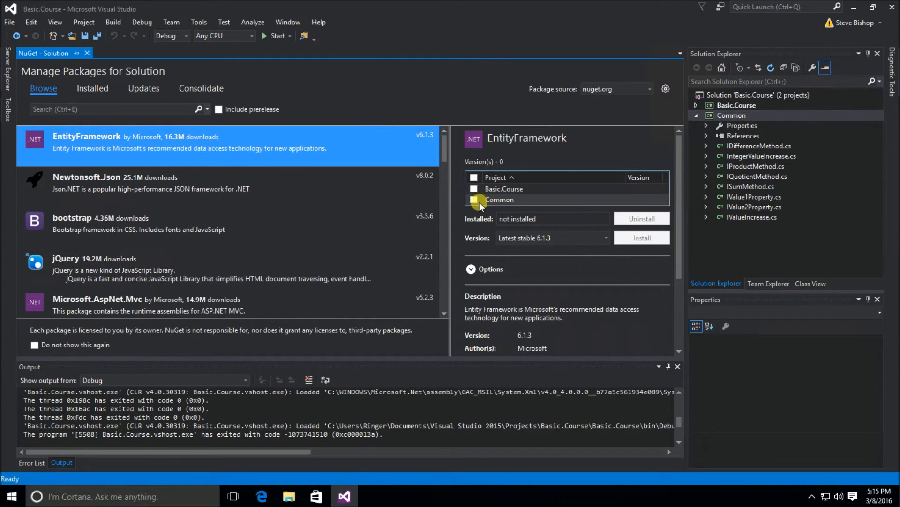
{"action": "left_click", "coordinate": [474, 199]}
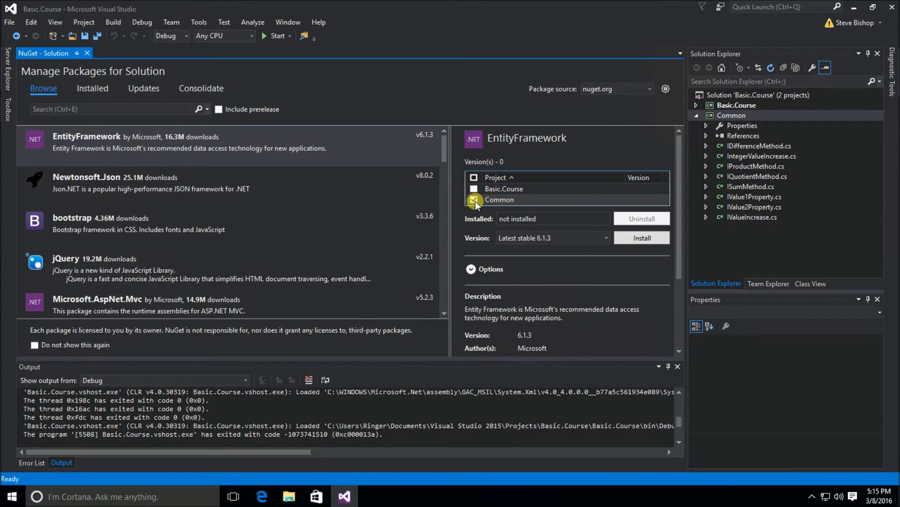
{"action": "left_click", "coordinate": [604, 237]}
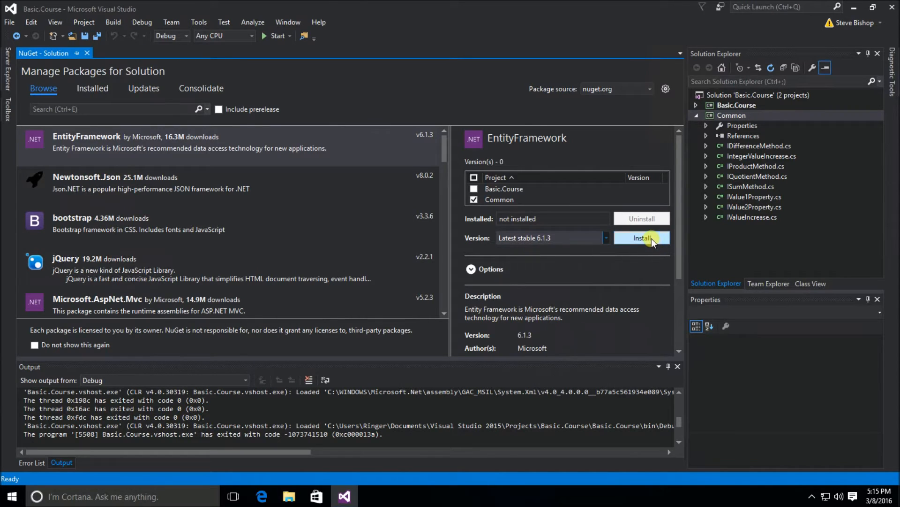
Step: Install EntityFramework 6.1.3 into Common, confirming the preview and accepting the license
{"action": "left_click", "coordinate": [641, 237]}
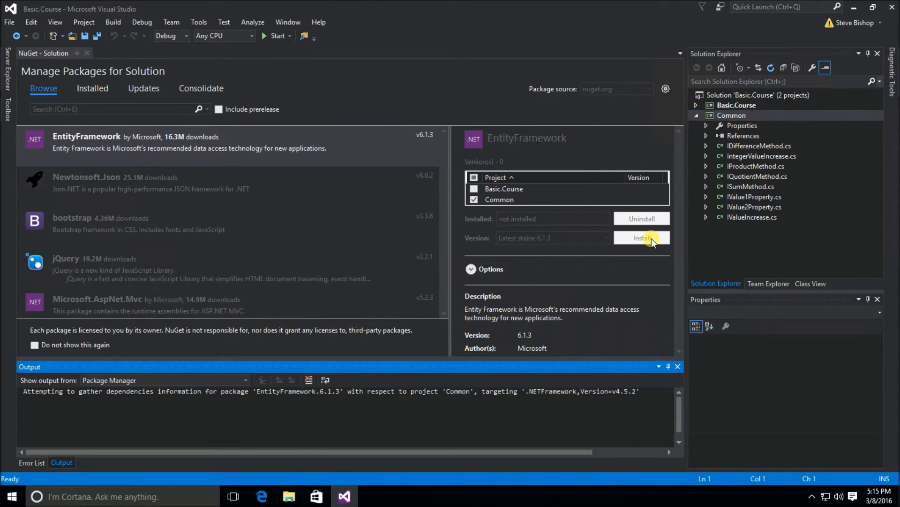
{"action": "left_click", "coordinate": [641, 237]}
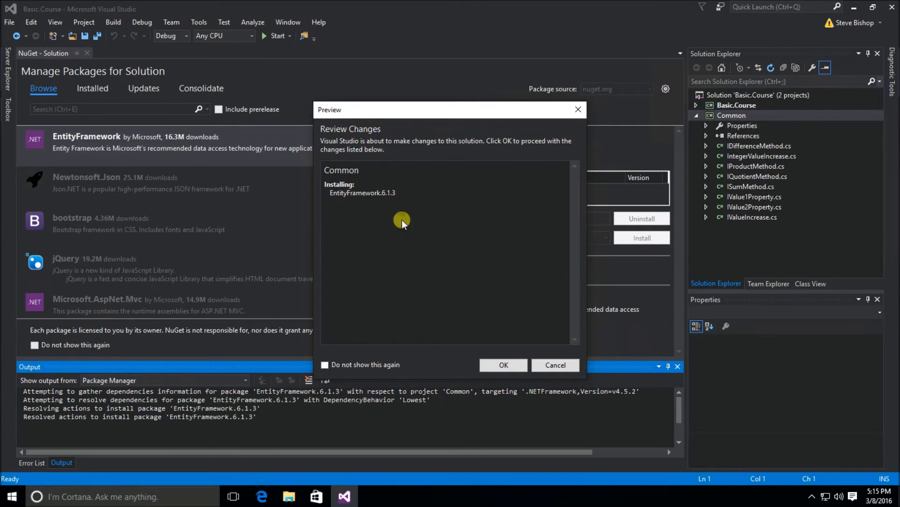
{"action": "mouse_move", "coordinate": [456, 208]}
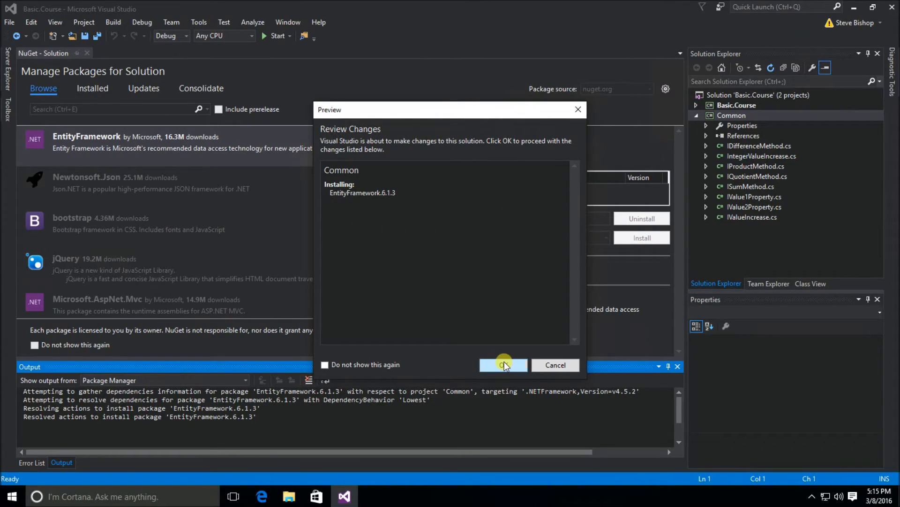
{"action": "left_click", "coordinate": [503, 365]}
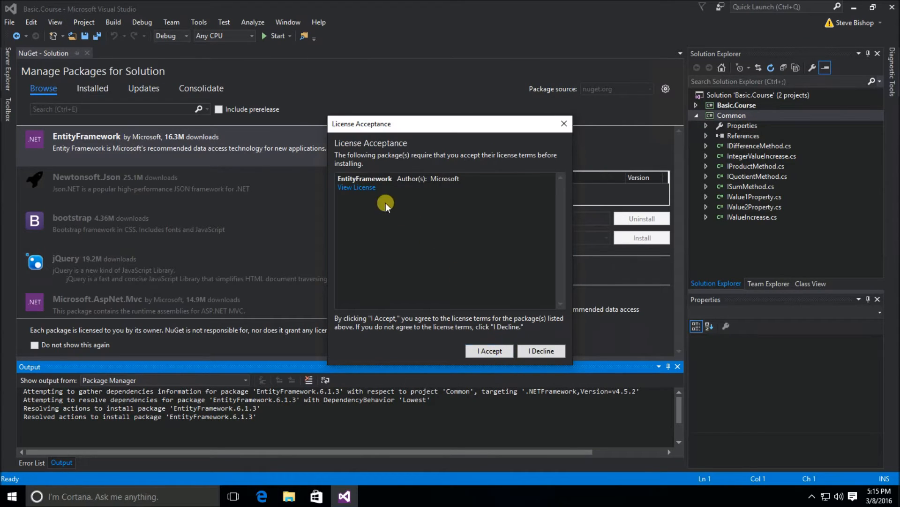
{"action": "left_click", "coordinate": [489, 350]}
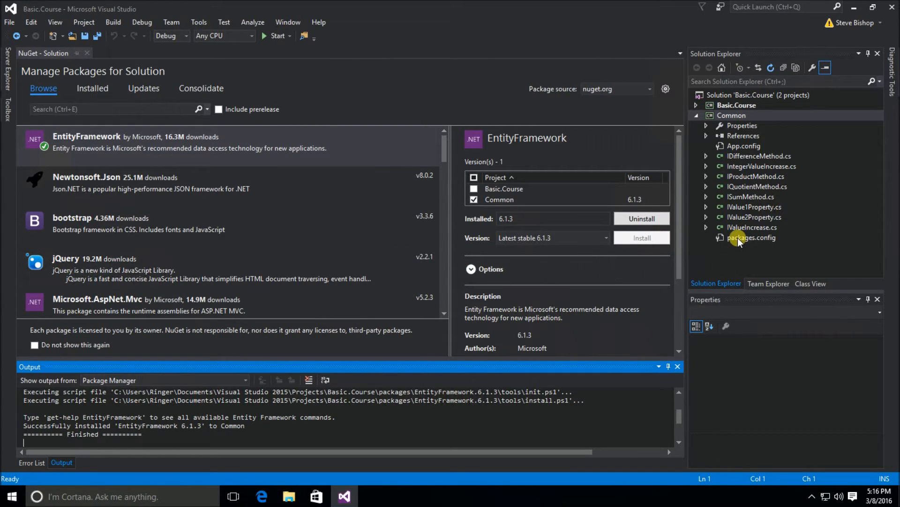
Step: View packages.config and the properties of the EntityFramework and EntityFramework.SqlServer references
{"action": "double_click", "coordinate": [751, 238]}
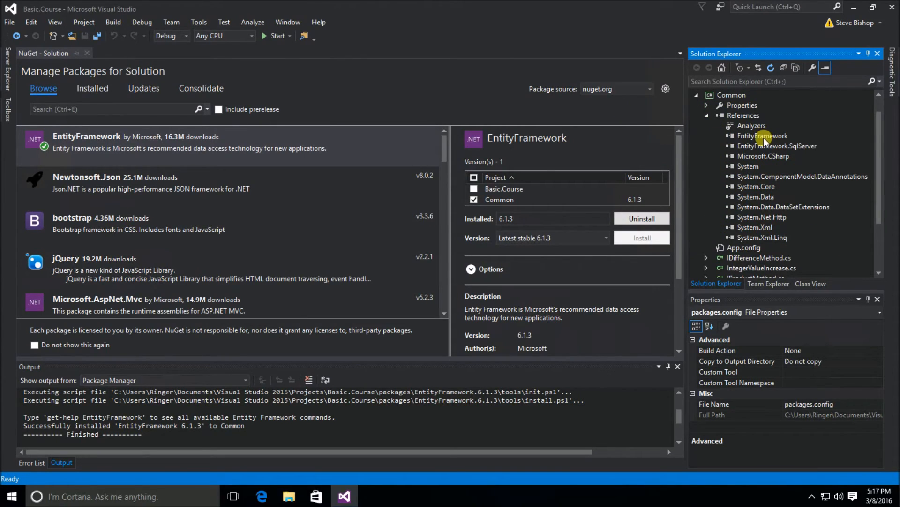
{"action": "left_click", "coordinate": [763, 135]}
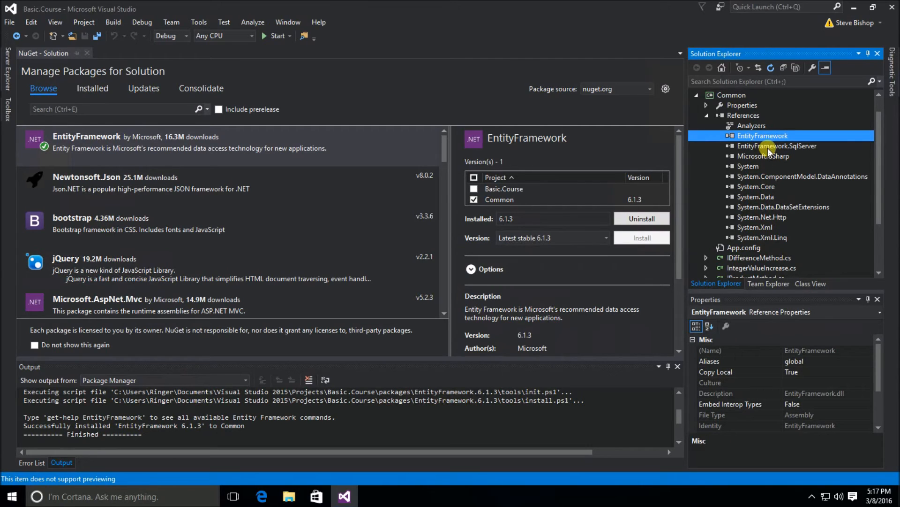
{"action": "left_click", "coordinate": [778, 146]}
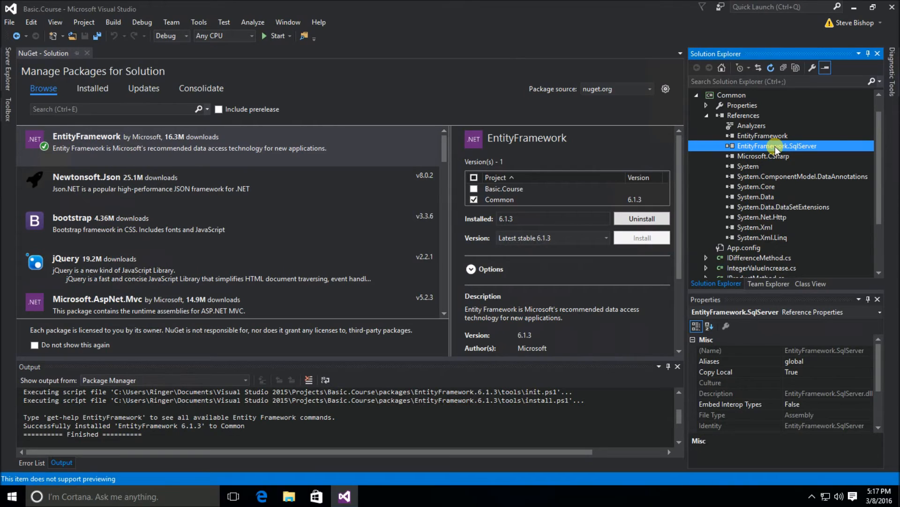
{"action": "left_click", "coordinate": [731, 95]}
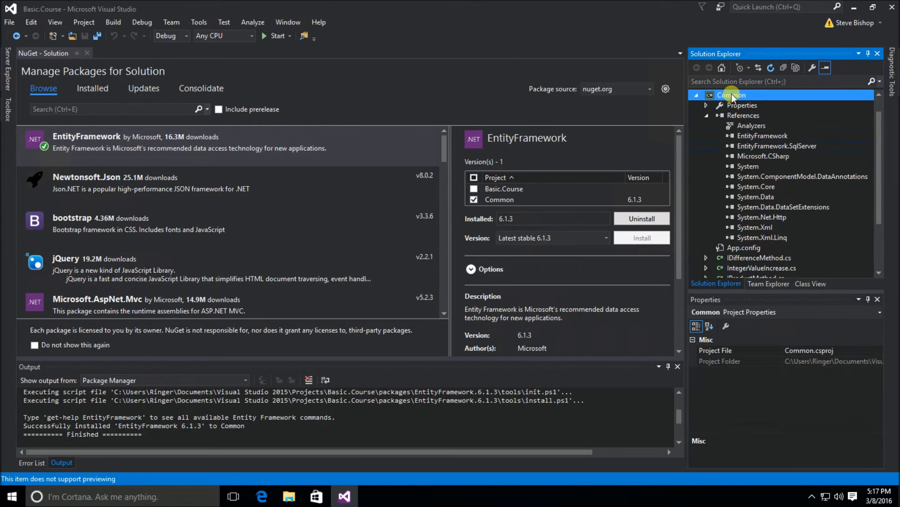
Step: Browse the Common project's Add New Item Code and Data templates, then cancel
{"action": "right_click", "coordinate": [731, 95]}
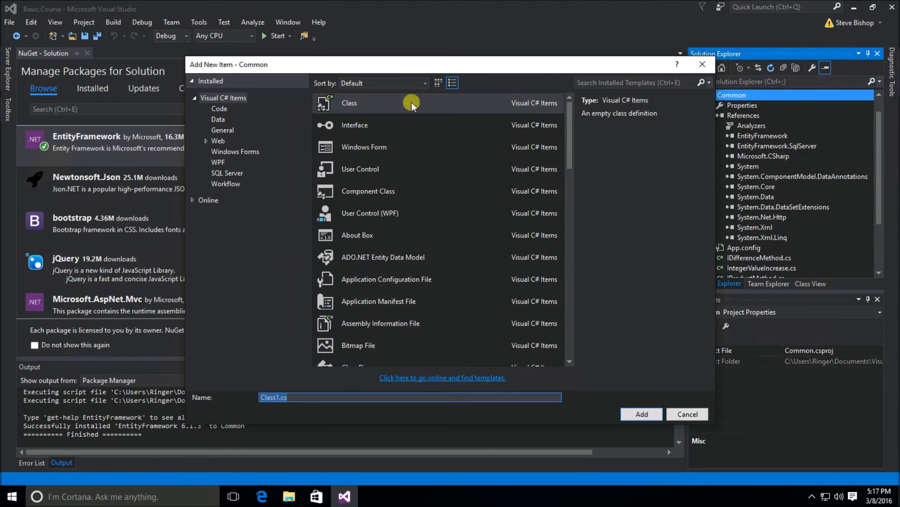
{"action": "left_click", "coordinate": [218, 109]}
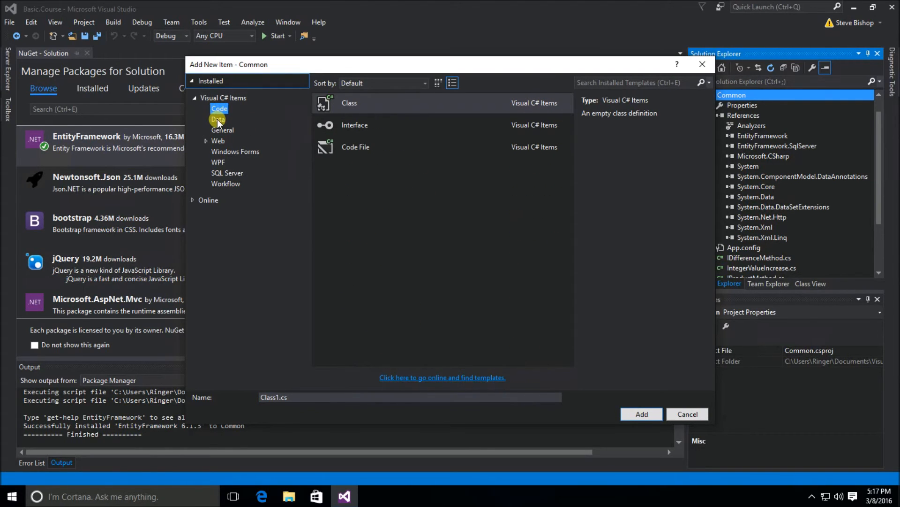
{"action": "left_click", "coordinate": [217, 119]}
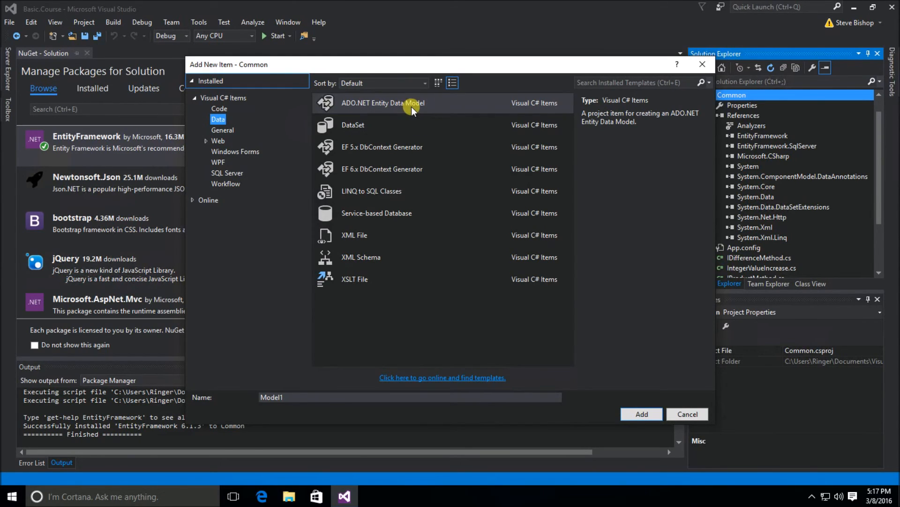
{"action": "mouse_move", "coordinate": [449, 80]}
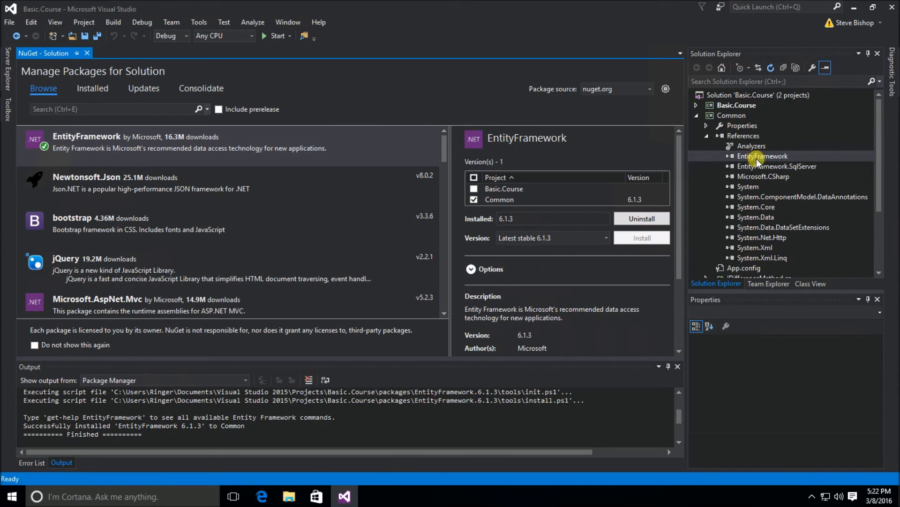
{"action": "mouse_move", "coordinate": [764, 160]}
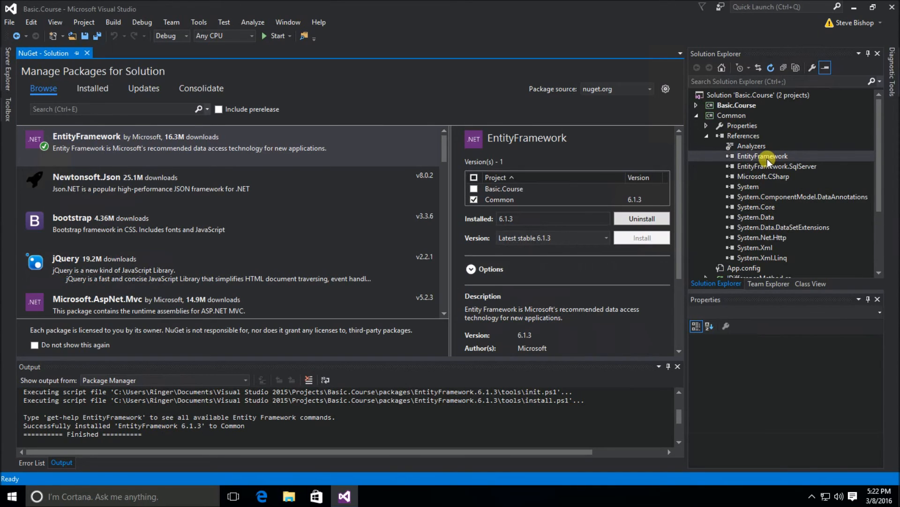
Step: Show the EntityFramework reference in Object Browser with its System.Data.Entity types
{"action": "right_click", "coordinate": [762, 155]}
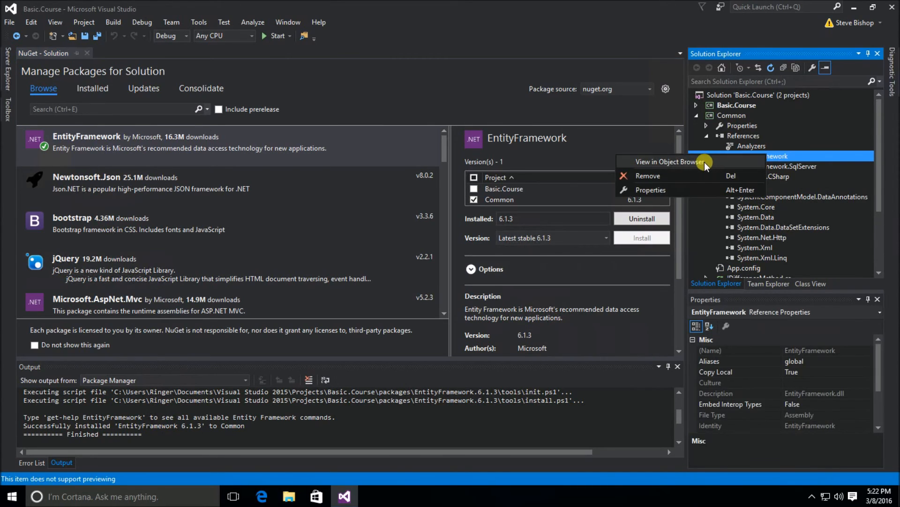
{"action": "mouse_move", "coordinate": [659, 168]}
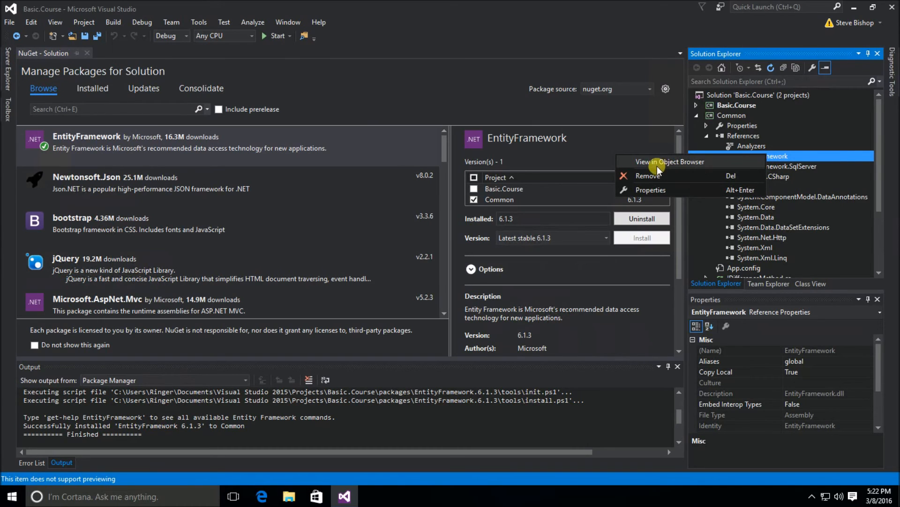
{"action": "left_click", "coordinate": [669, 161]}
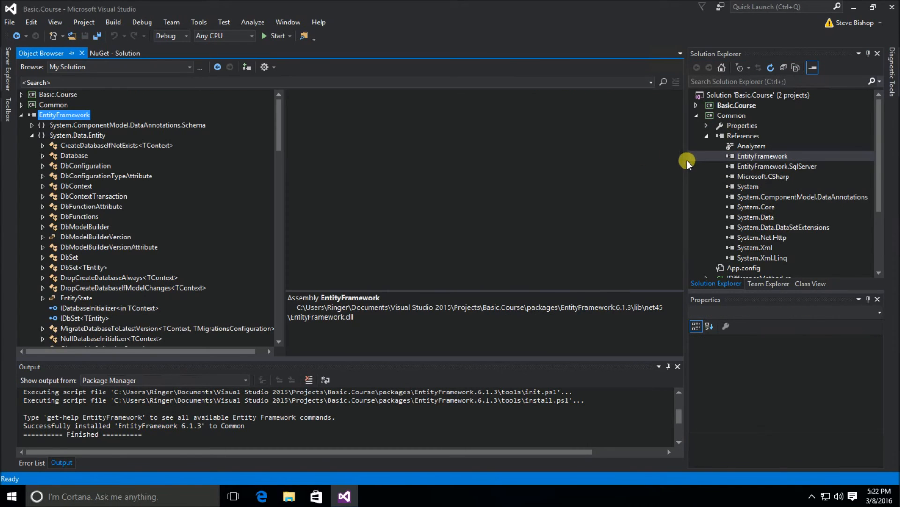
Step: Expand EntityFramework to scroll its System.Data.Entity namespaces, then collapse to see all referenced assemblies
{"action": "left_click", "coordinate": [31, 124]}
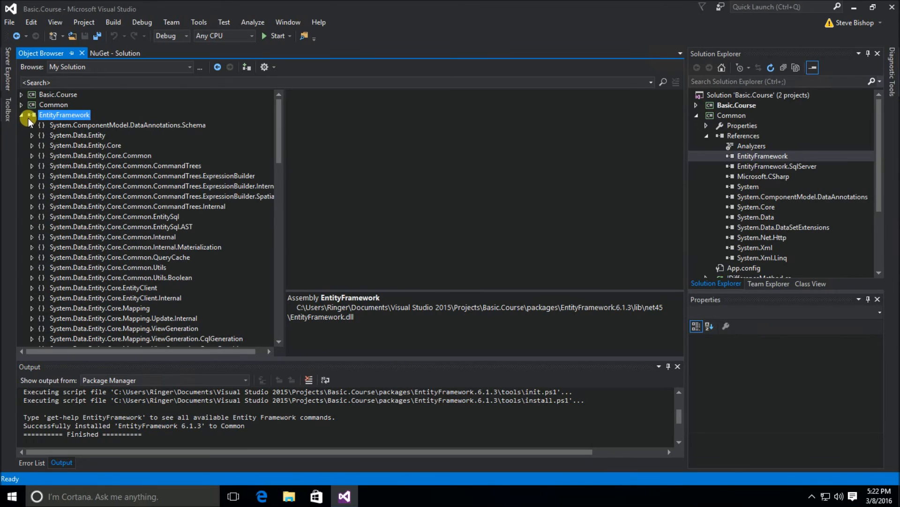
{"action": "scroll", "scroll_direction": "down", "scroll_amount": 3}
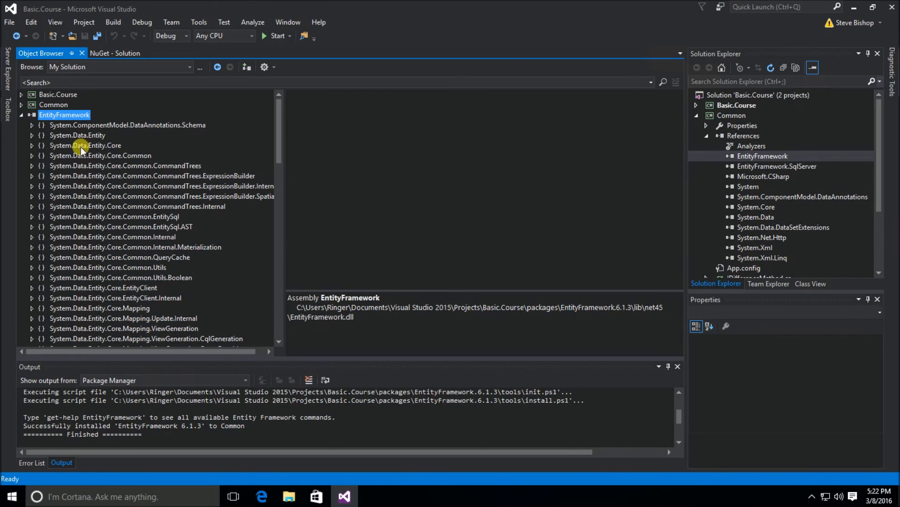
{"action": "mouse_move", "coordinate": [39, 135]}
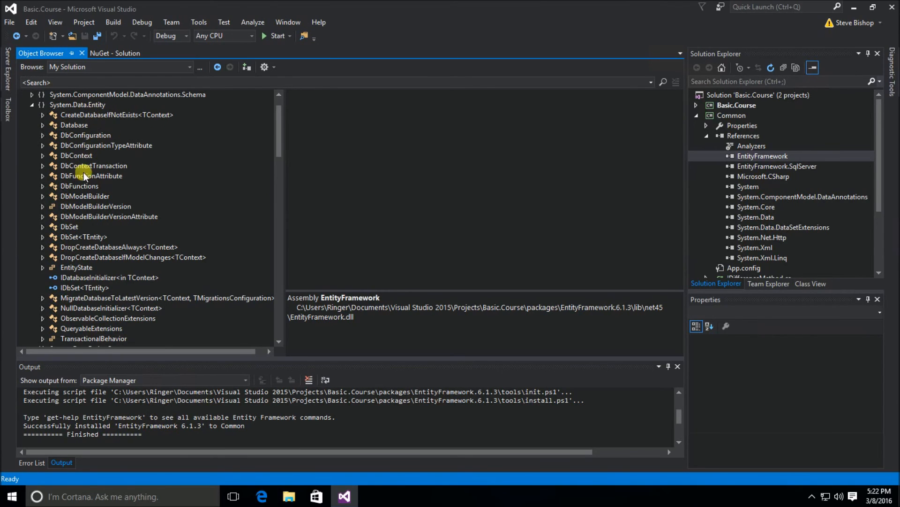
{"action": "scroll", "scroll_direction": "down", "scroll_amount": 3}
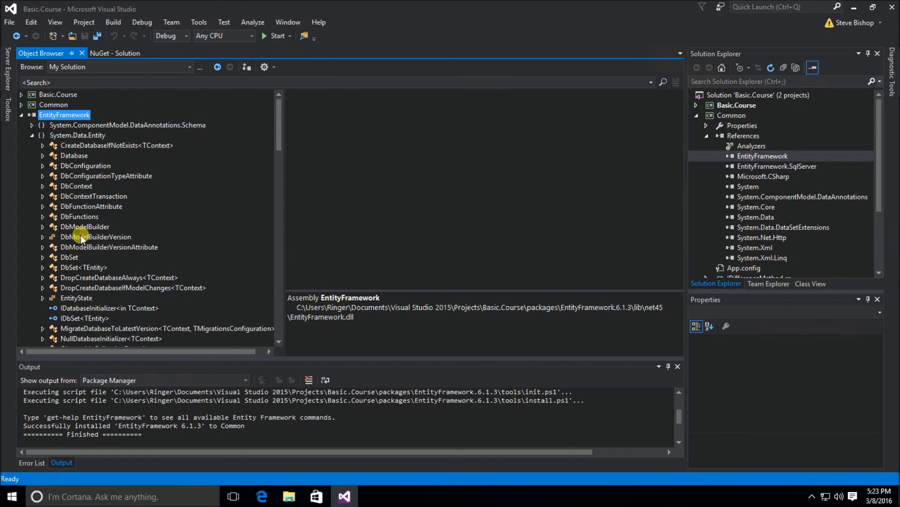
{"action": "left_click", "coordinate": [76, 186]}
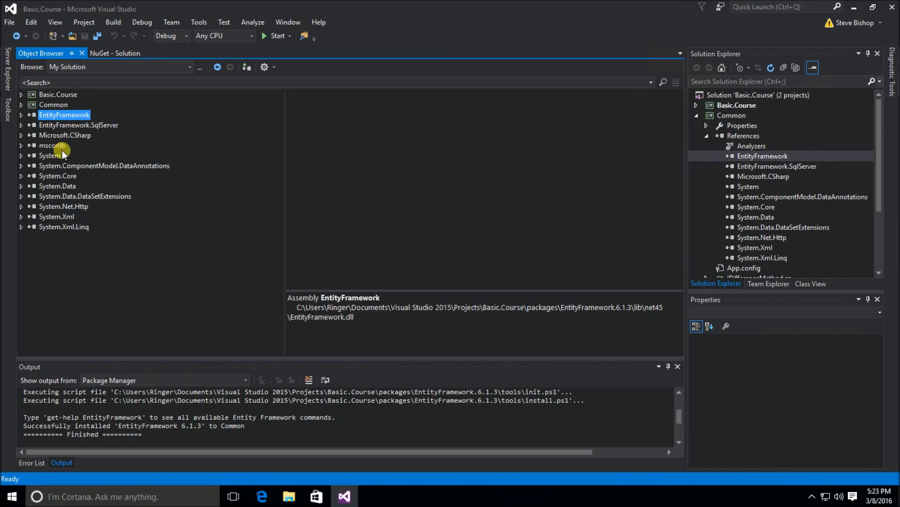
{"action": "mouse_move", "coordinate": [51, 175]}
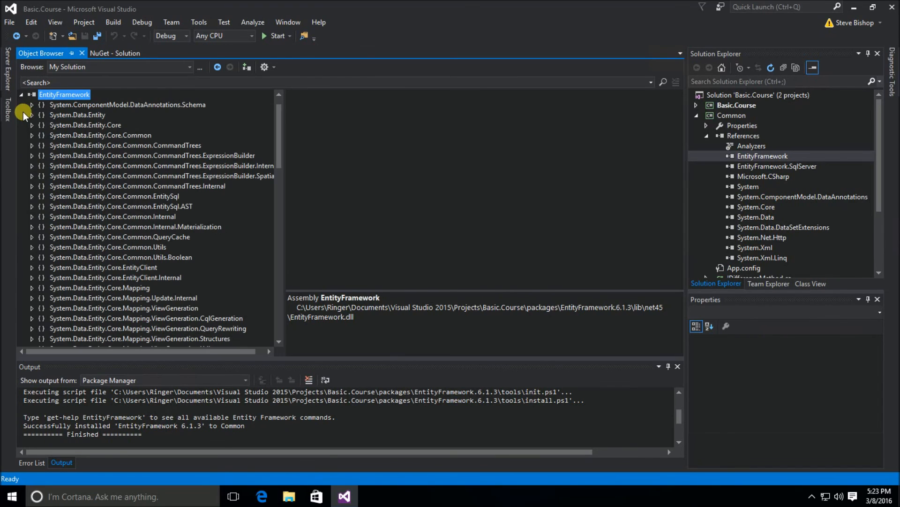
{"action": "scroll", "scroll_direction": "down", "scroll_amount": 3}
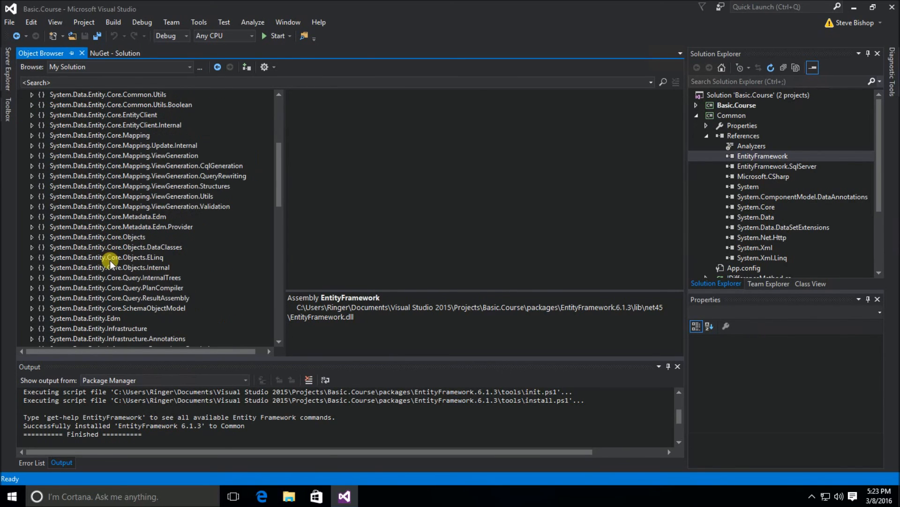